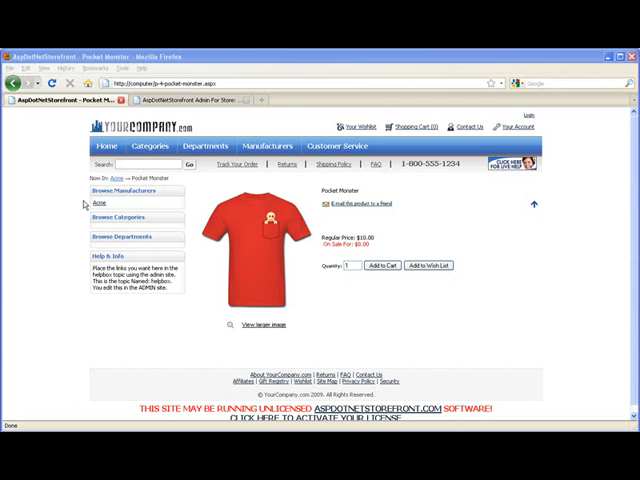
Leave the Pocket Monster product page and switch to the admin Merchant Dashboard.
click(98, 202)
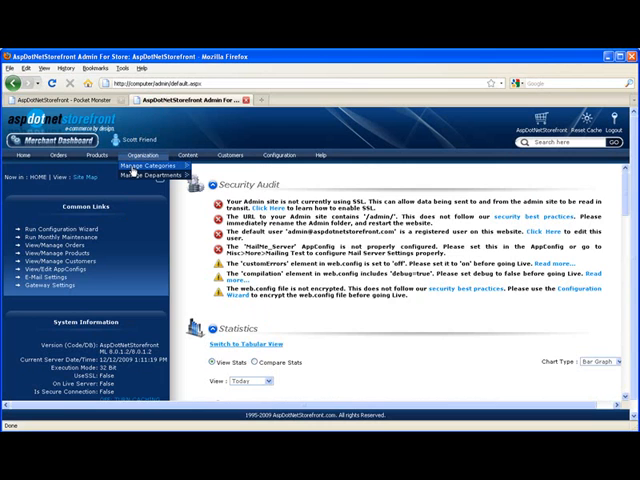
Add a root-level category named 'T-Shirts' and return to the storefront Pocket Monster page.
click(152, 165)
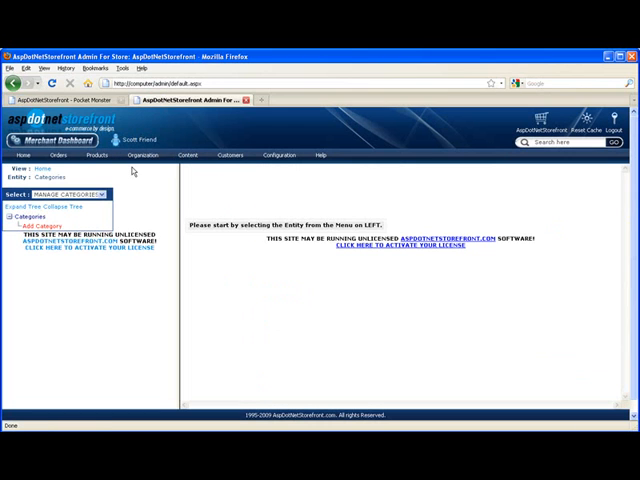
click(41, 226)
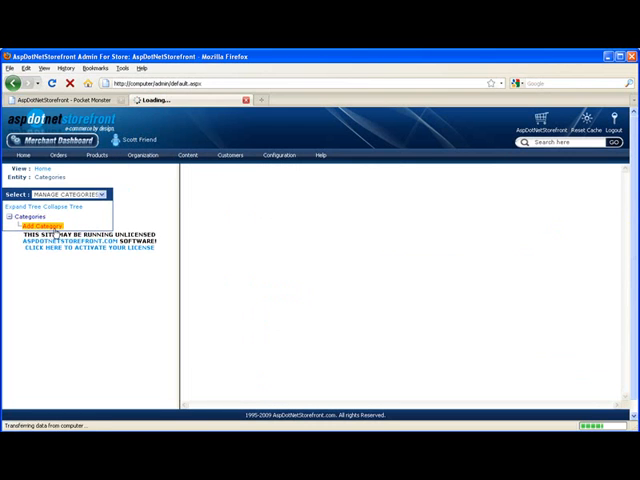
click(38, 225)
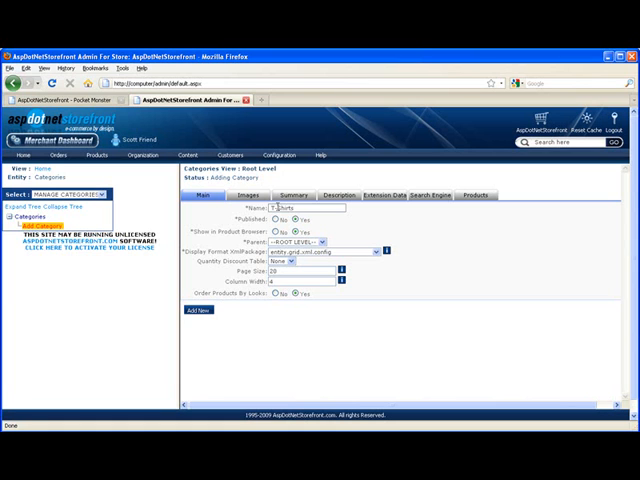
text(T-Shirts)
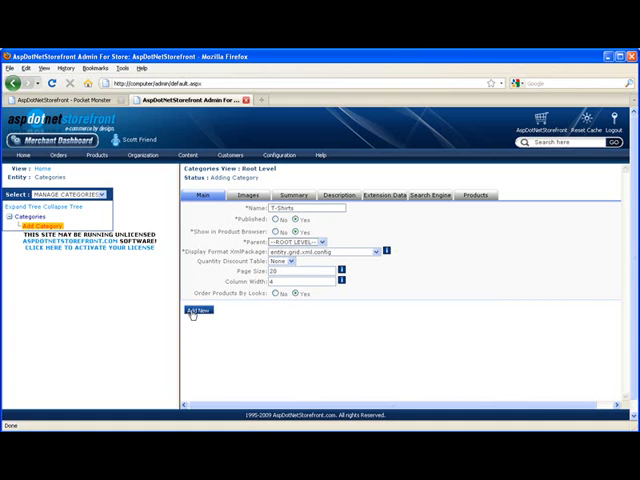
click(198, 310)
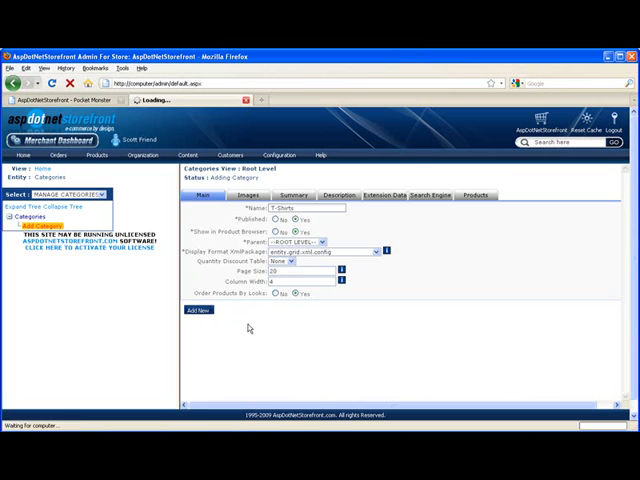
click(199, 310)
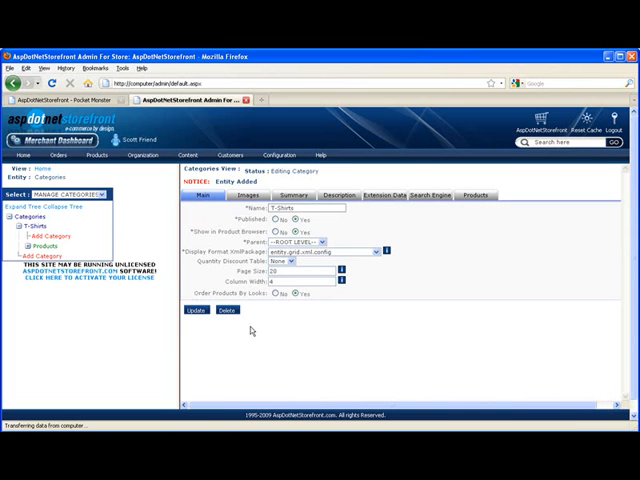
click(60, 99)
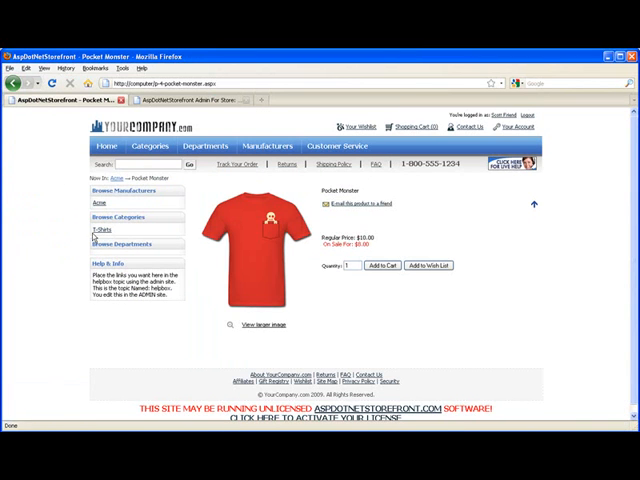
Open the empty T-Shirts category in the storefront, then return to the admin category editor.
click(105, 234)
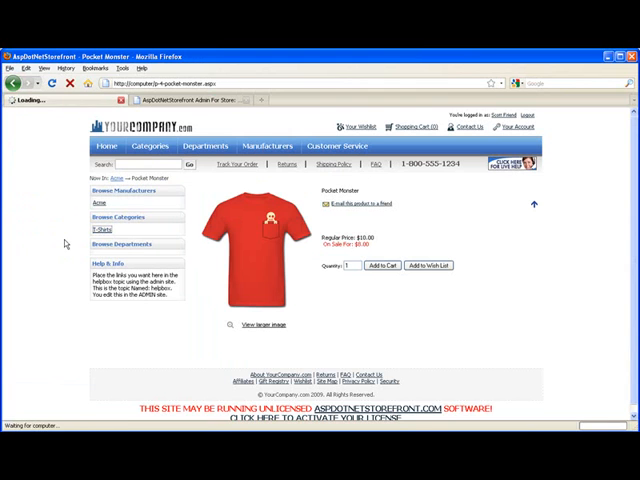
click(107, 232)
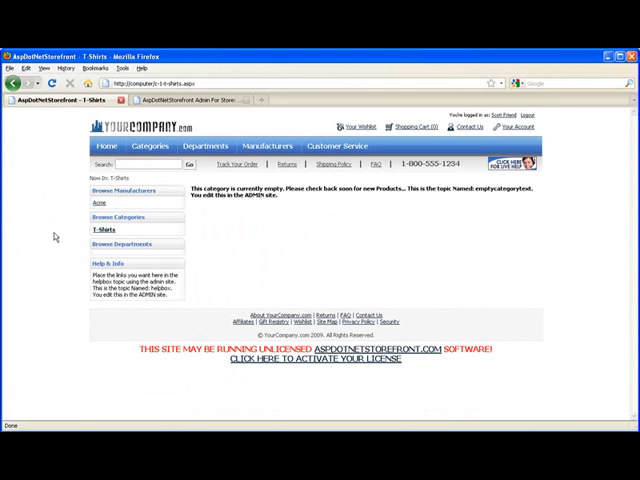
mouse_move(180, 100)
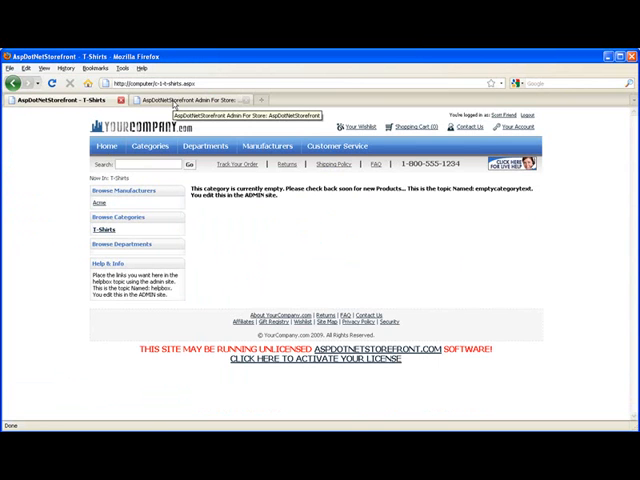
click(190, 99)
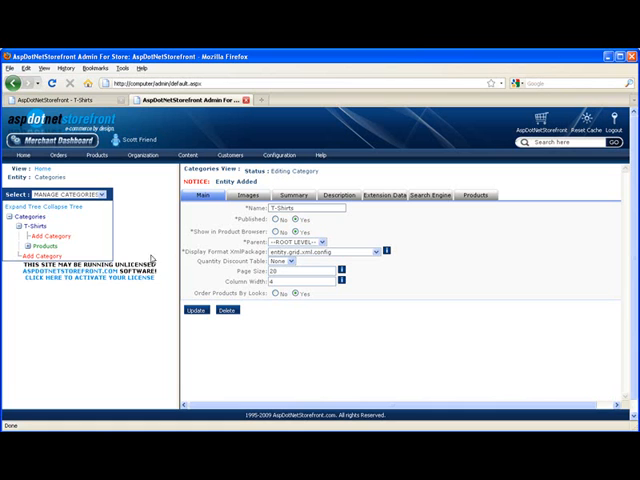
Add a 'Skateboarding' subcategory under T-Shirts and go back to the storefront T-Shirts page.
click(22, 225)
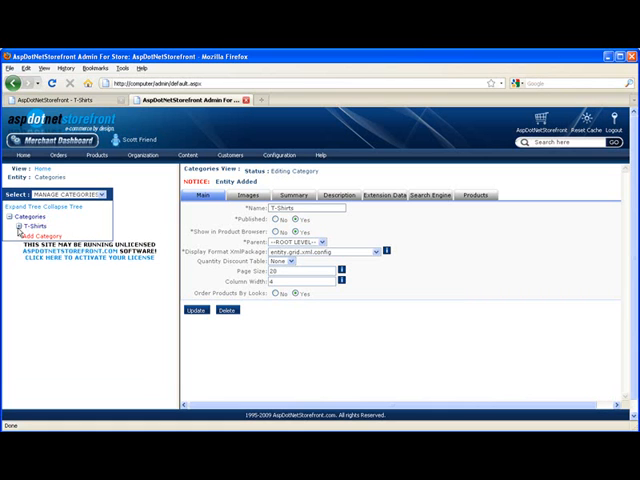
click(22, 227)
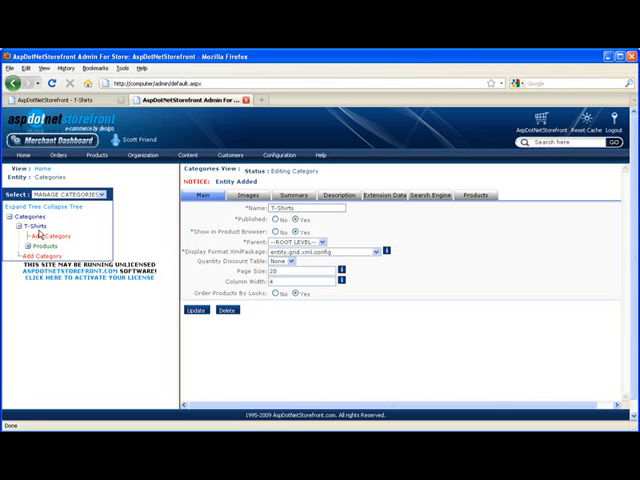
click(47, 236)
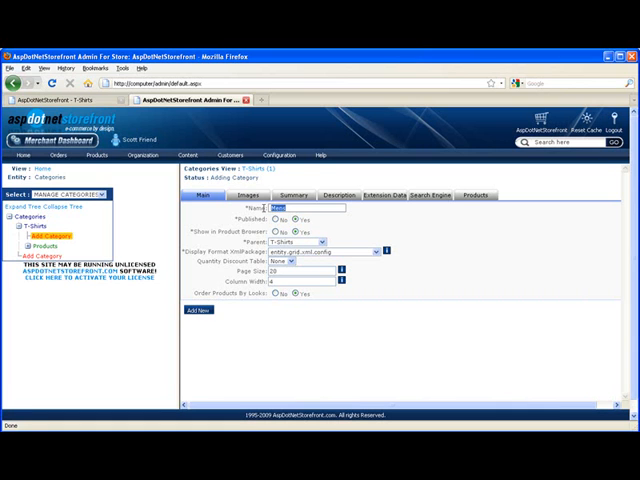
text(Skateboarding)
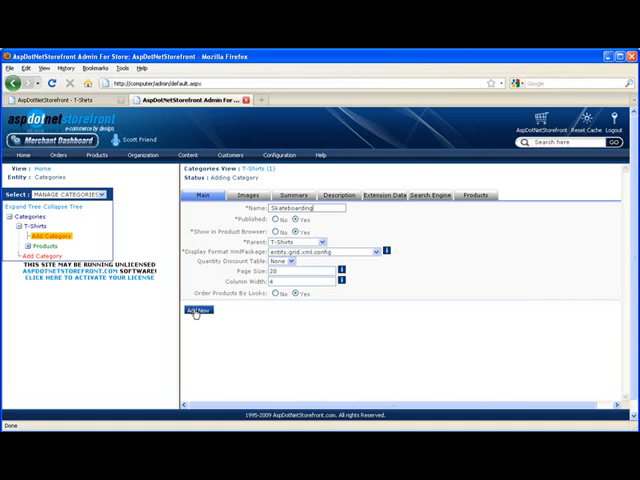
click(198, 310)
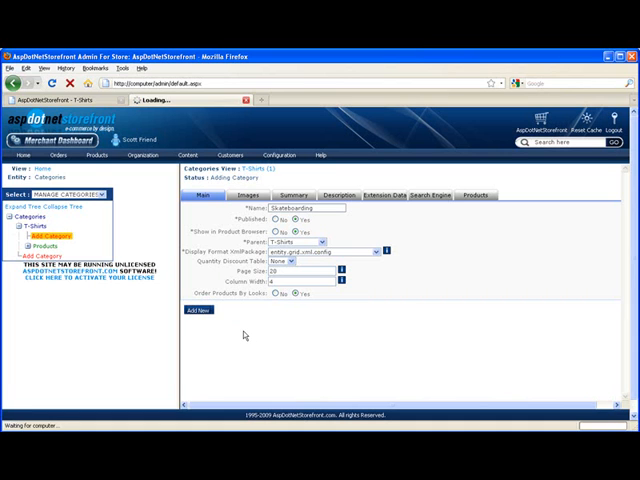
click(198, 310)
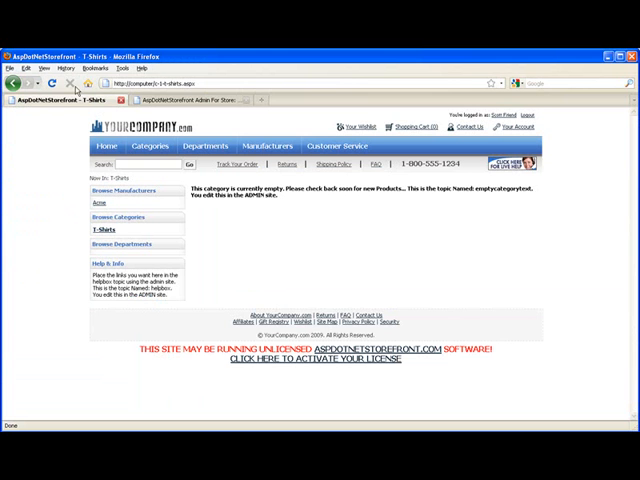
Reload the T-Shirts page, open the Skateboarding subcategory, and return to the admin editor.
click(52, 83)
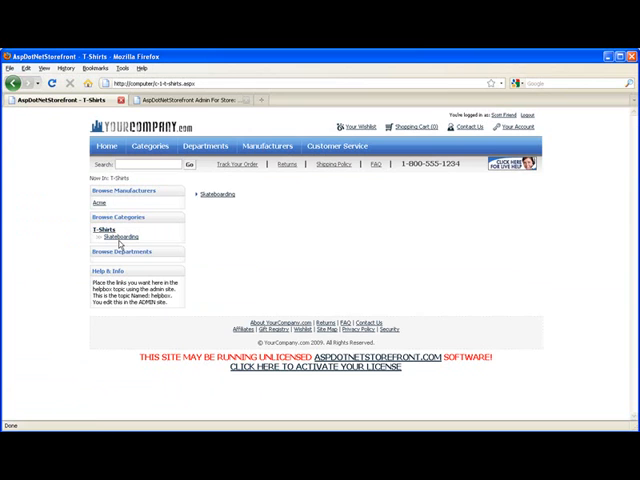
mouse_move(162, 234)
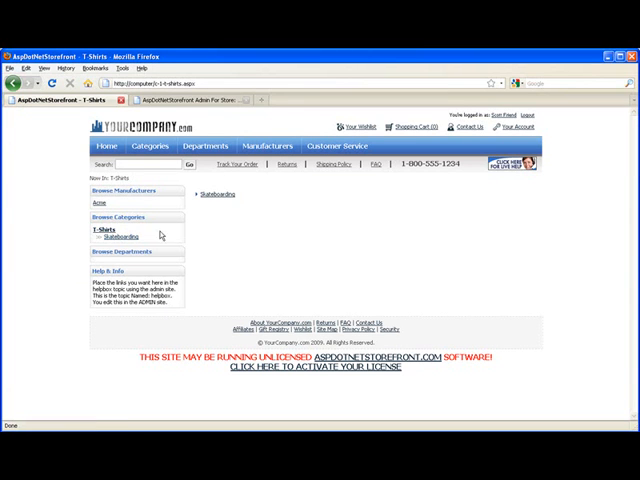
mouse_move(214, 195)
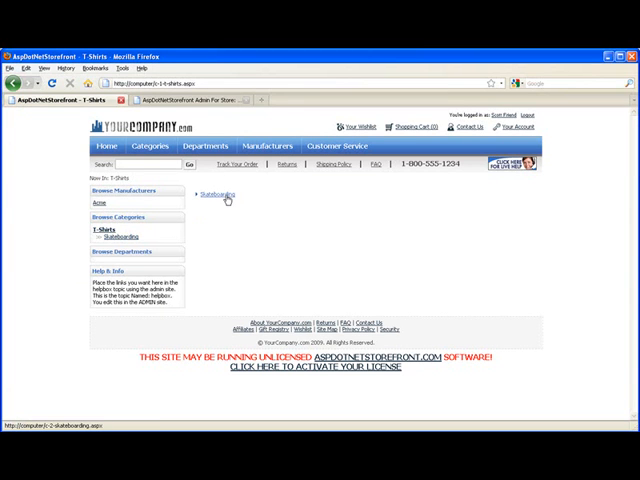
click(213, 194)
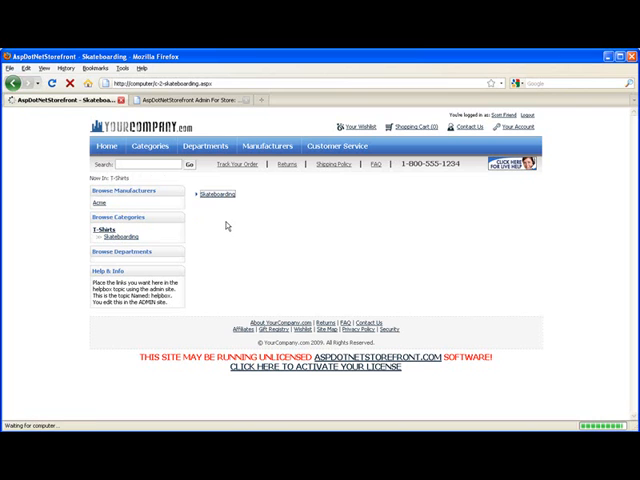
click(211, 194)
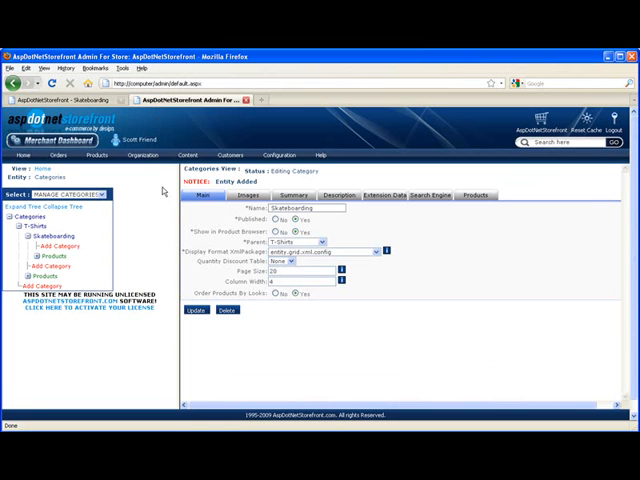
mouse_move(166, 223)
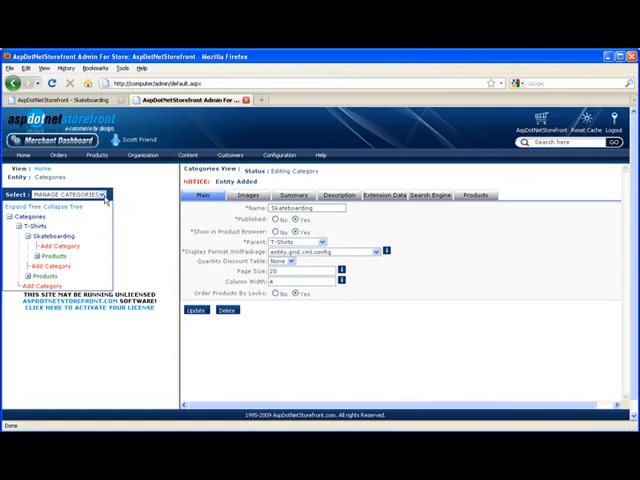
Choose MANAGE DEPARTMENTS in the admin Select dropdown to start a root-level Mens department.
click(70, 193)
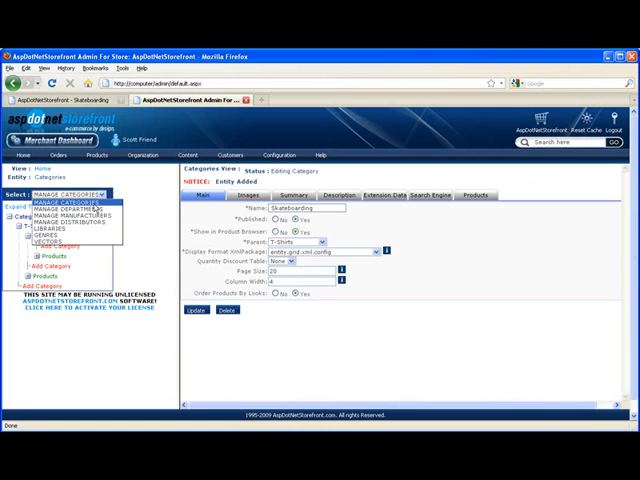
mouse_move(68, 220)
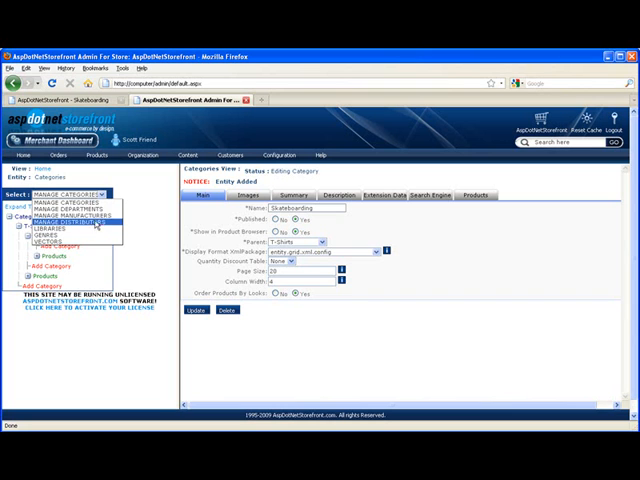
mouse_move(75, 216)
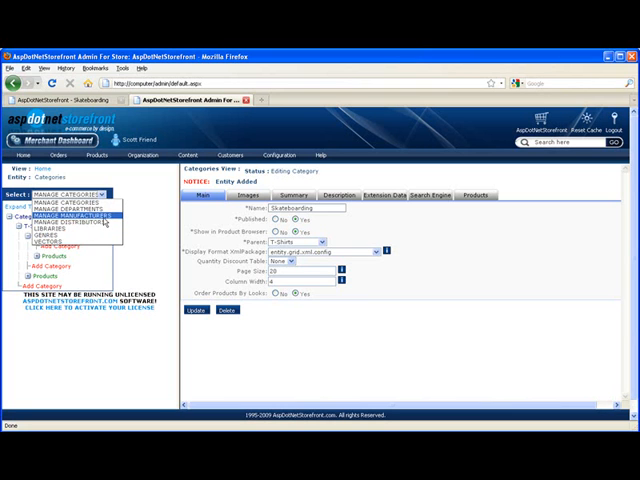
click(50, 204)
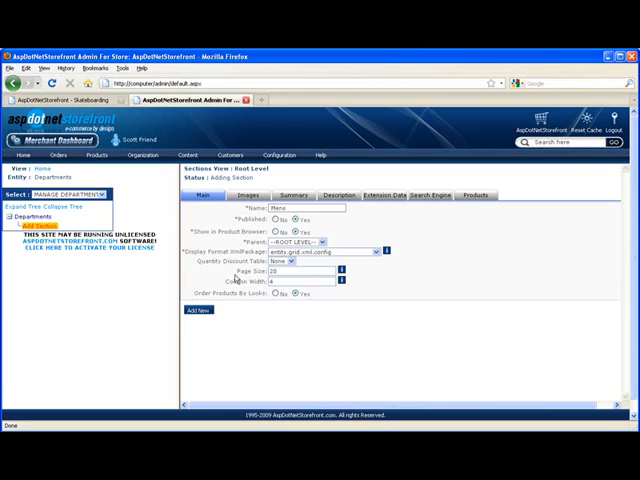
Save the Mens department, add a Womens department, and view the storefront home page.
click(200, 310)
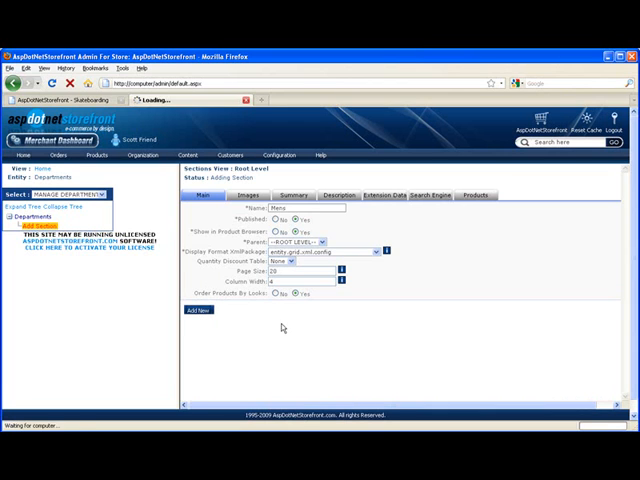
click(199, 310)
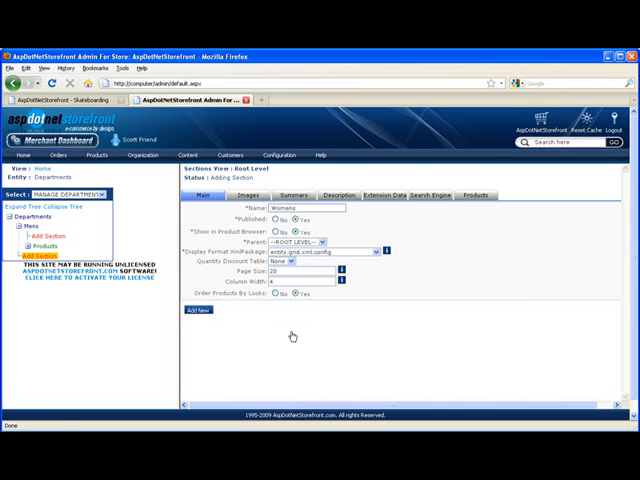
click(198, 310)
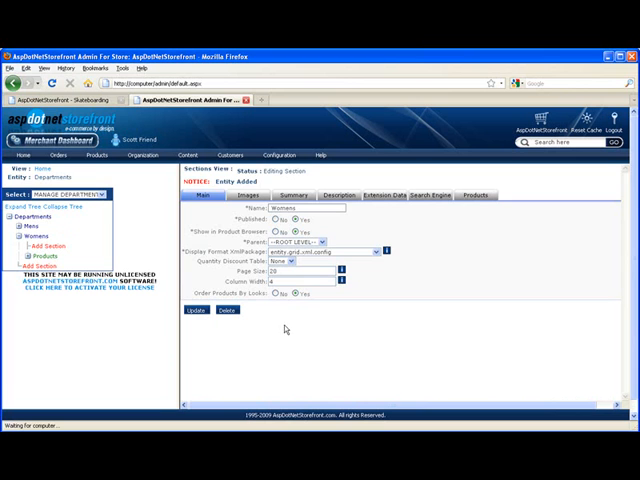
click(60, 99)
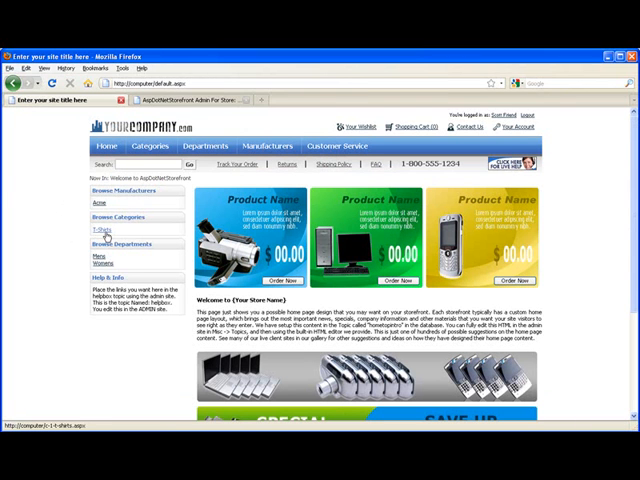
Browse the T-Shirts category, then open the empty Mens department page.
click(110, 232)
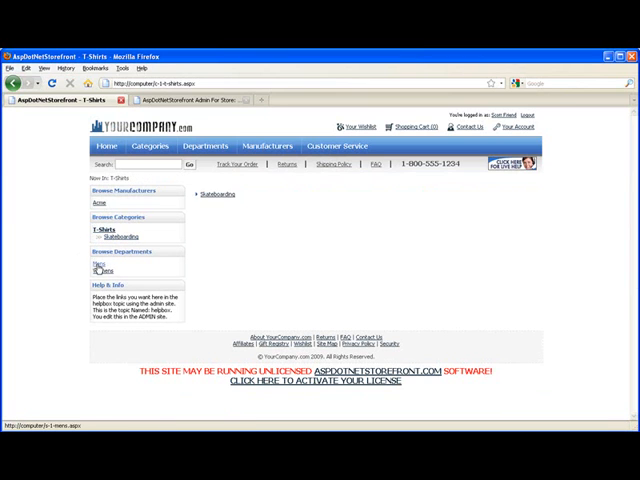
click(106, 271)
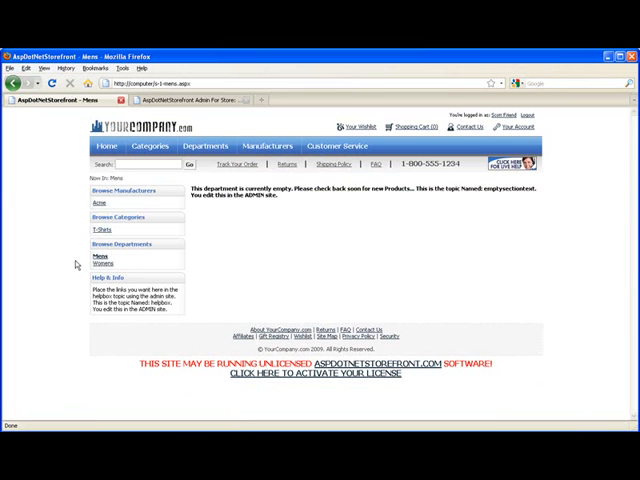
mouse_move(307, 237)
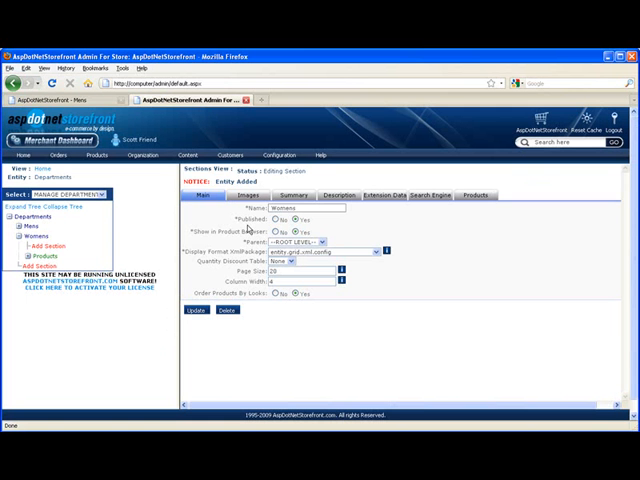
Switch the admin to MANAGE MANUFACTURERS, expand Acme, and open its Products list.
click(34, 235)
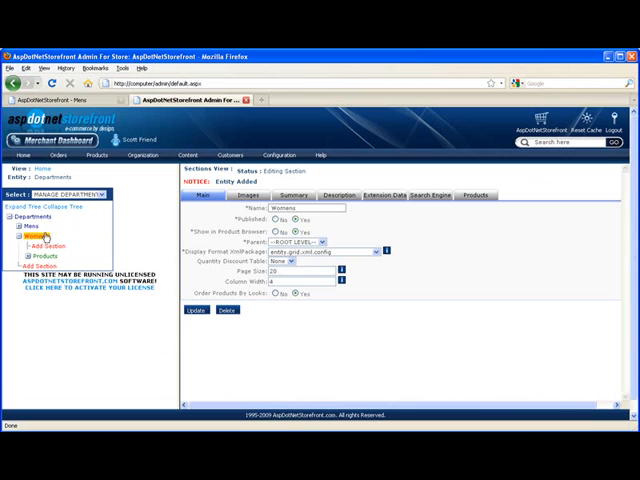
click(23, 225)
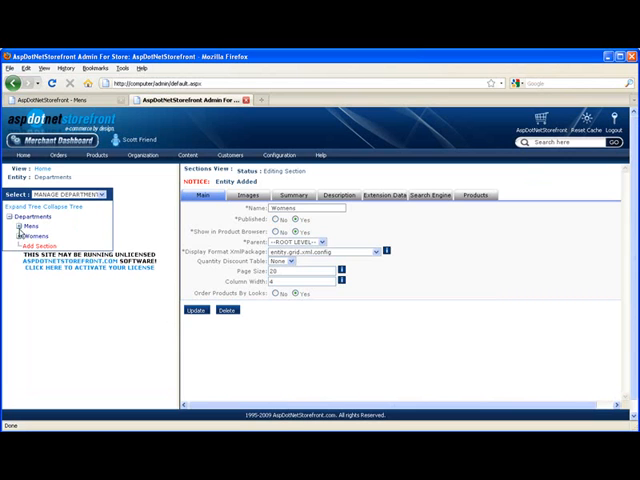
click(20, 226)
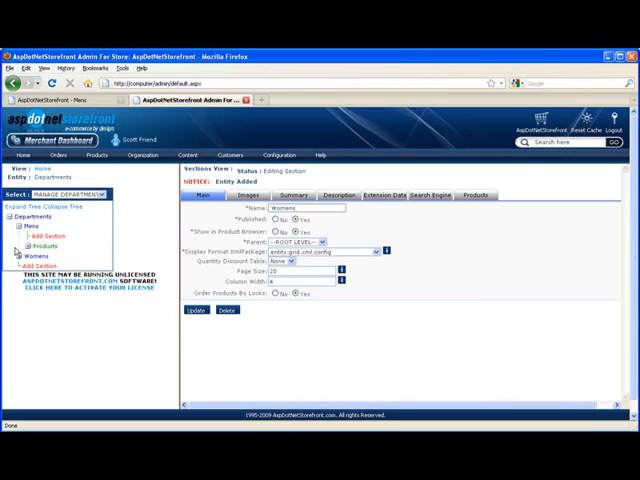
click(70, 194)
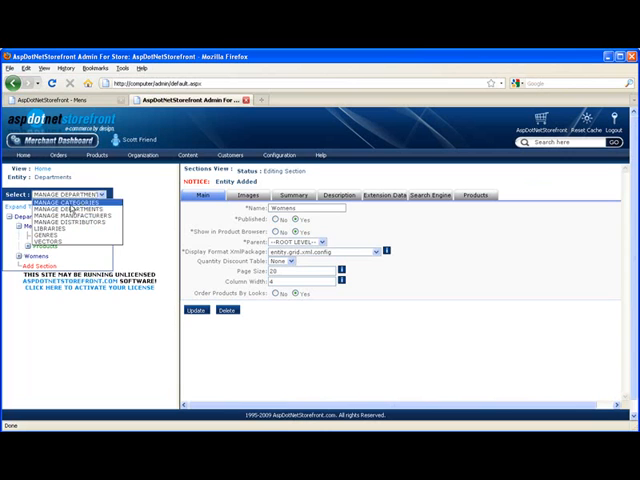
click(74, 205)
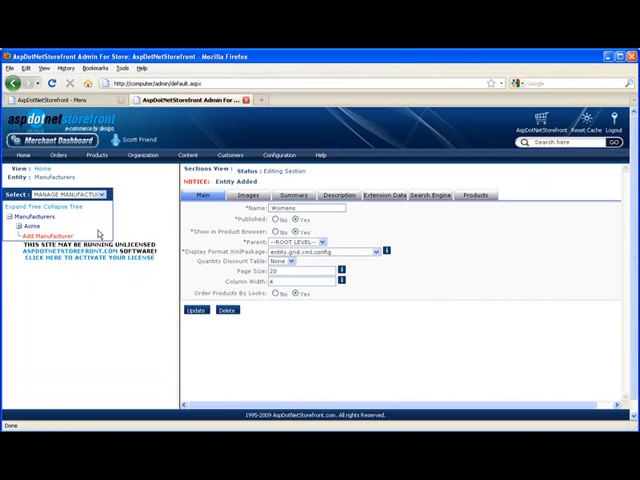
click(20, 225)
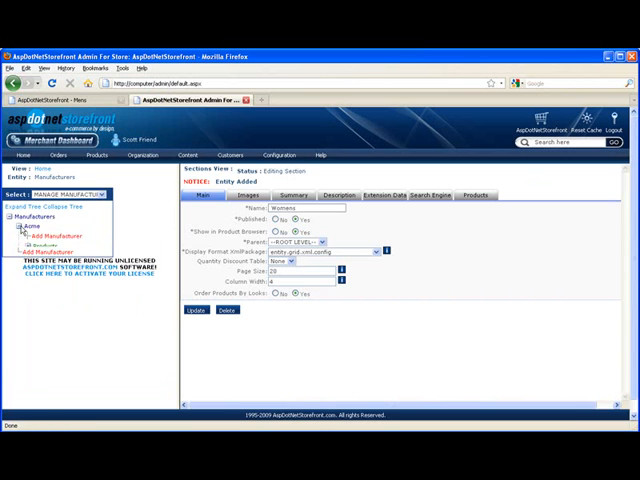
click(44, 244)
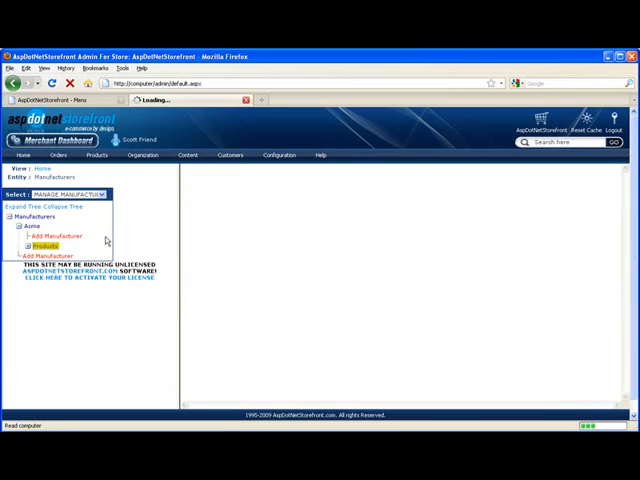
Open Pocket Monster from Acme's product list, then return to Acme's products.
click(44, 244)
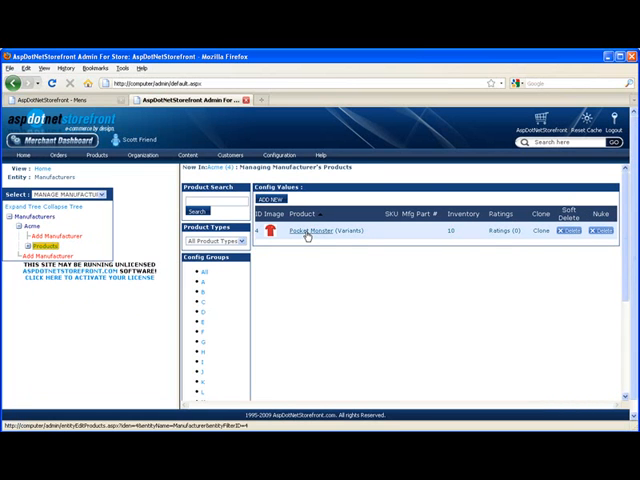
click(322, 231)
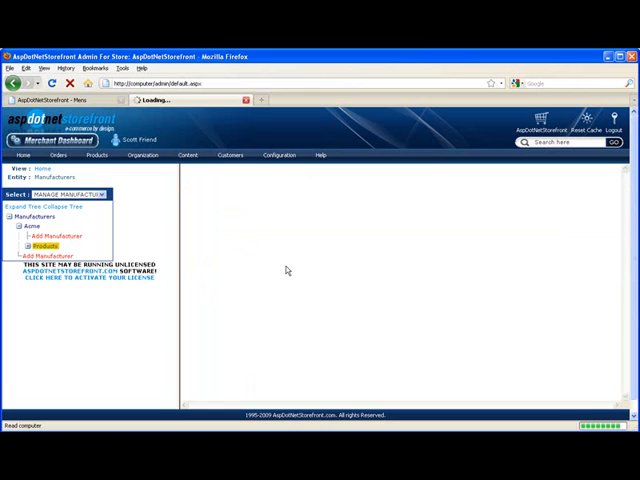
click(48, 243)
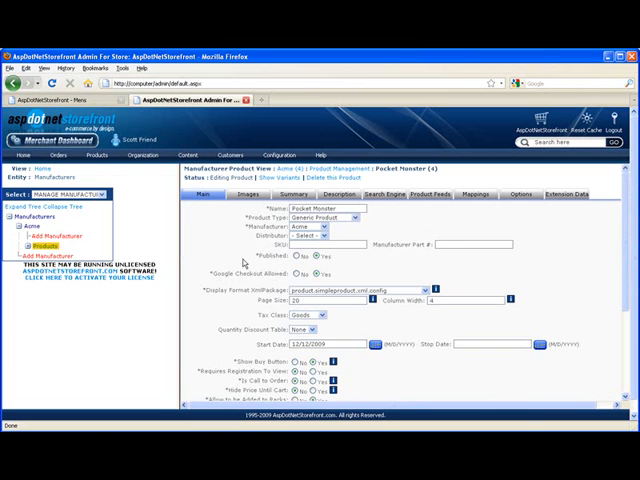
scroll(down, 3)
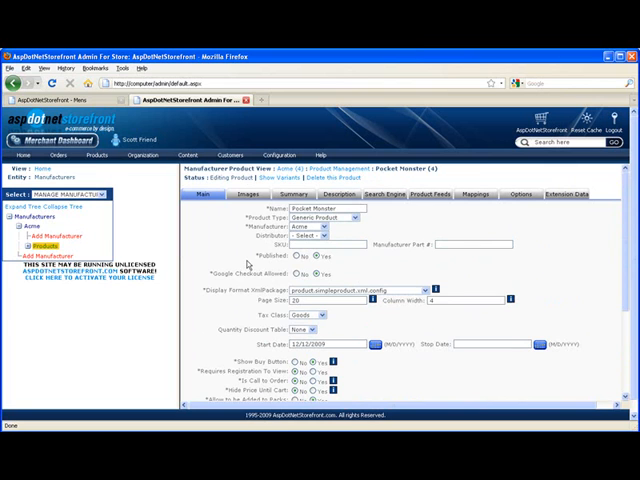
mouse_move(242, 261)
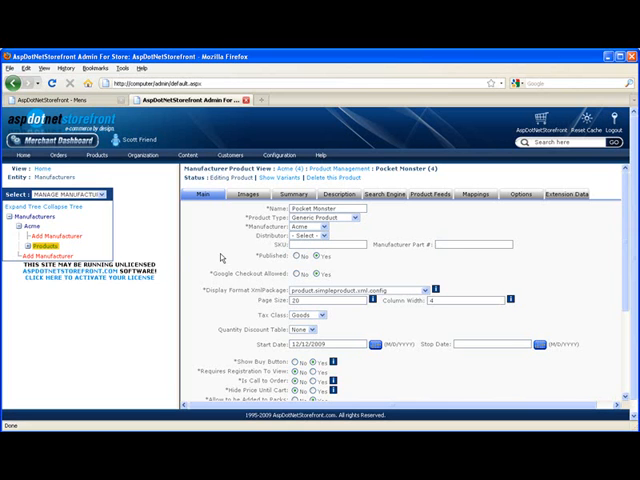
click(38, 241)
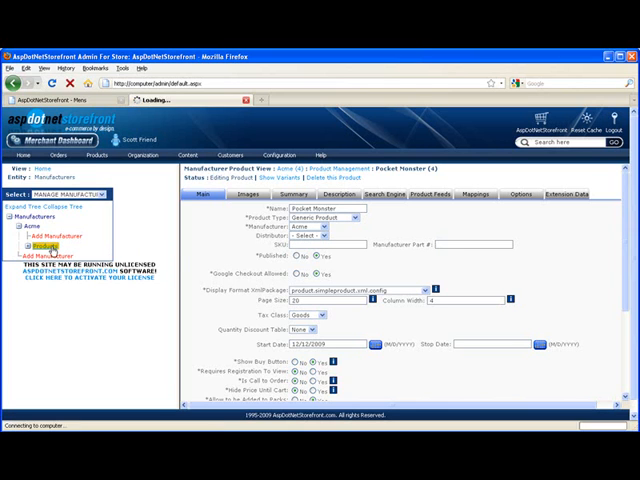
Clone Pocket Monster with variants three times, cloning the CLONED copies too.
click(45, 244)
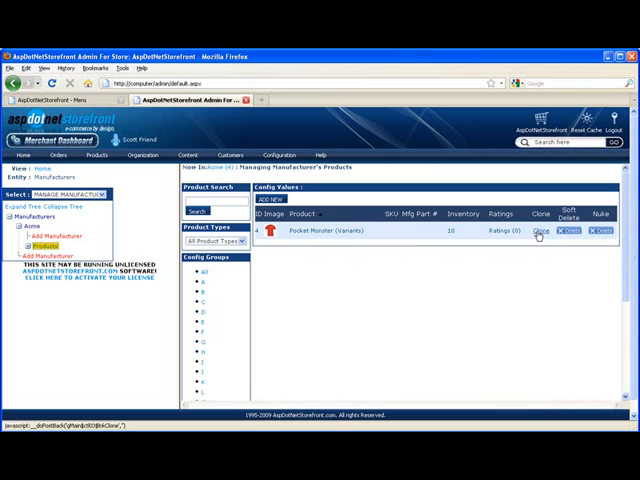
mouse_move(535, 265)
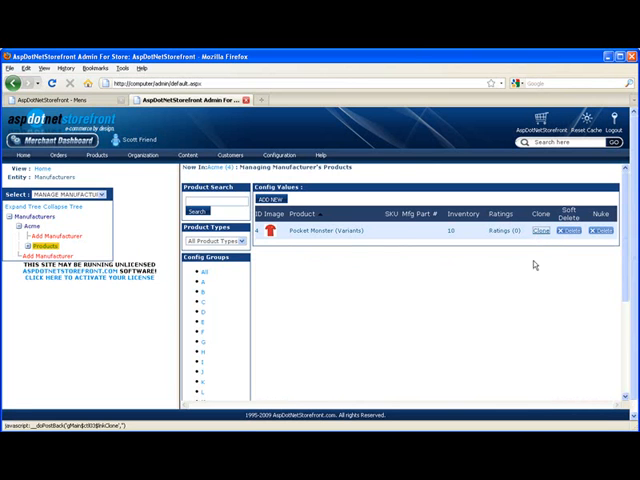
click(541, 231)
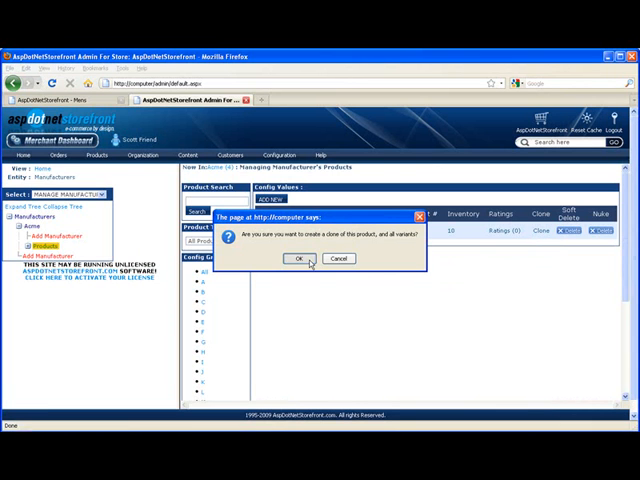
click(289, 259)
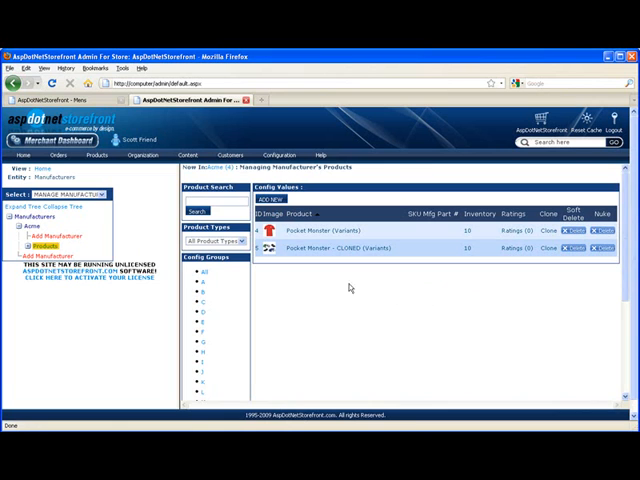
mouse_move(335, 289)
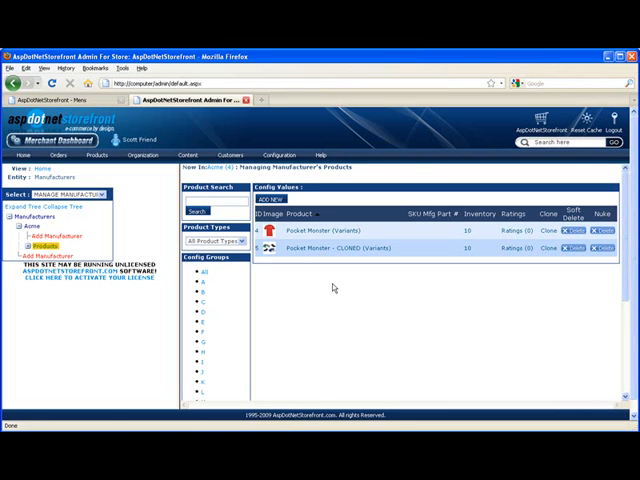
mouse_move(549, 248)
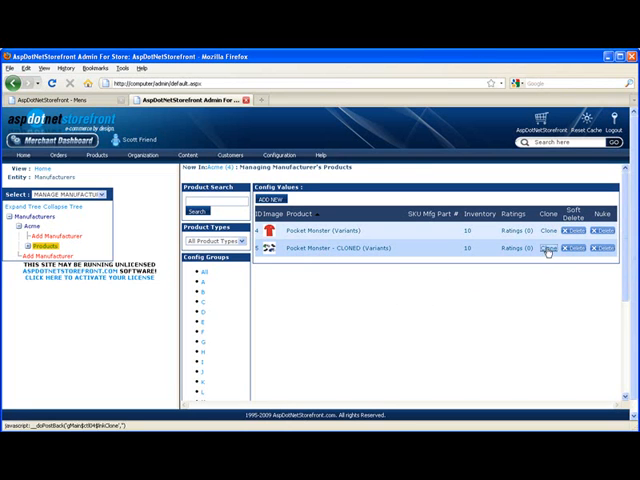
click(547, 250)
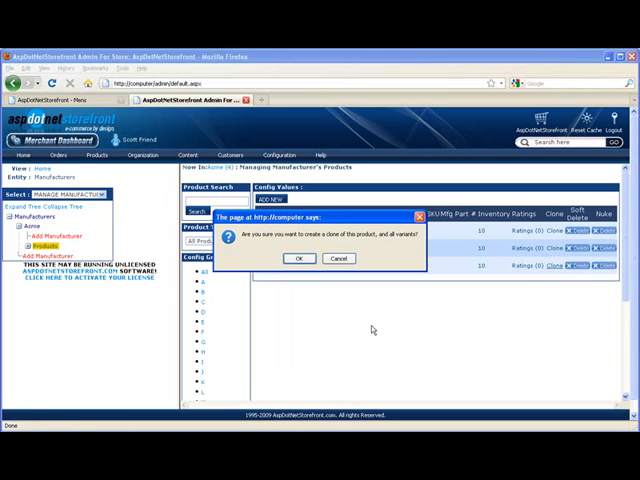
click(293, 258)
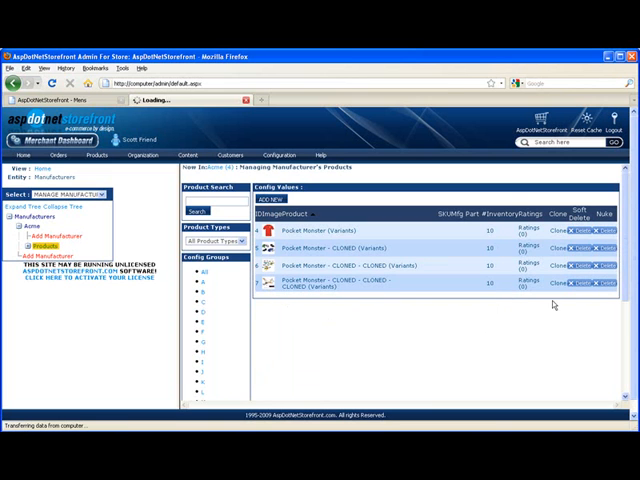
click(553, 240)
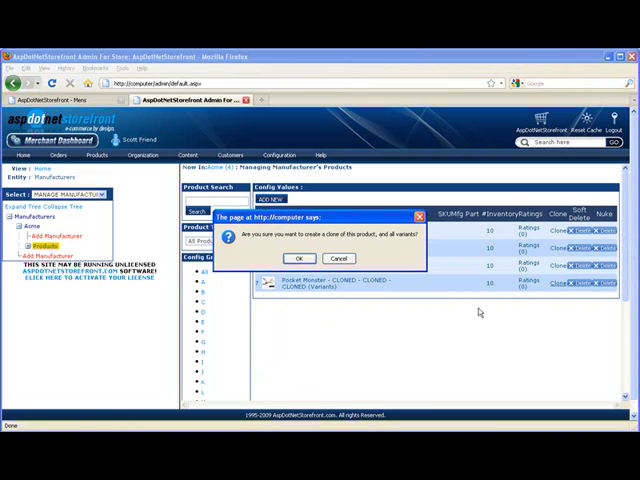
click(306, 258)
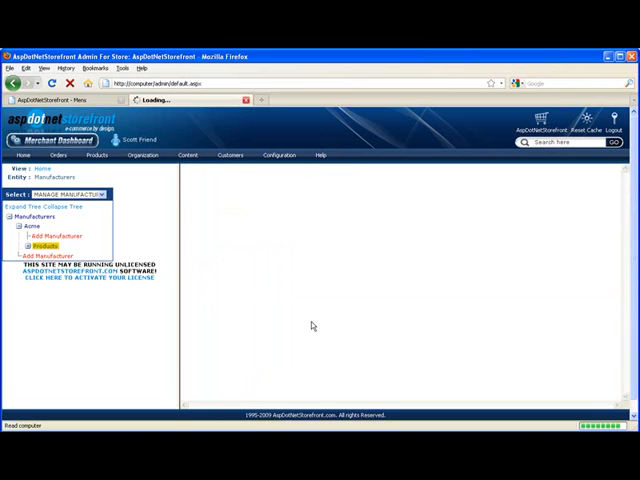
Tick T-Shirts → Skateboarding in Pocket Monster's Mappings and update the product.
click(47, 240)
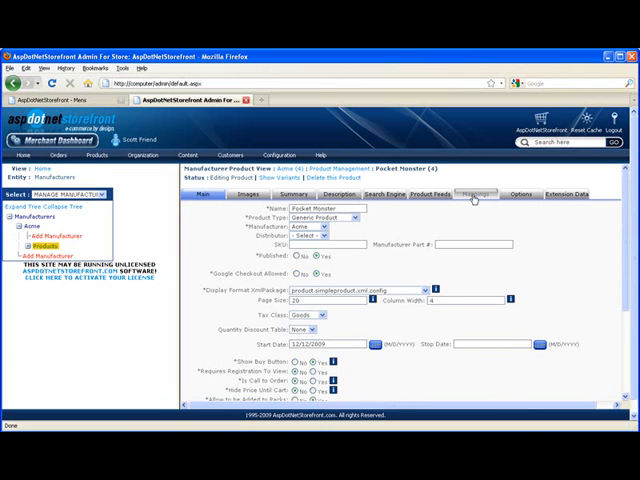
click(470, 194)
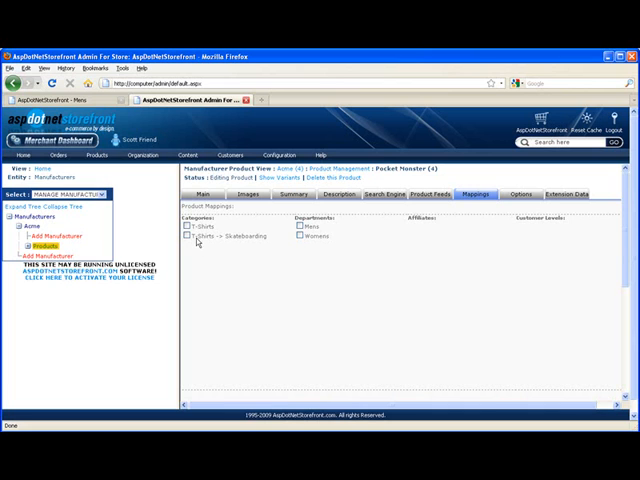
click(189, 236)
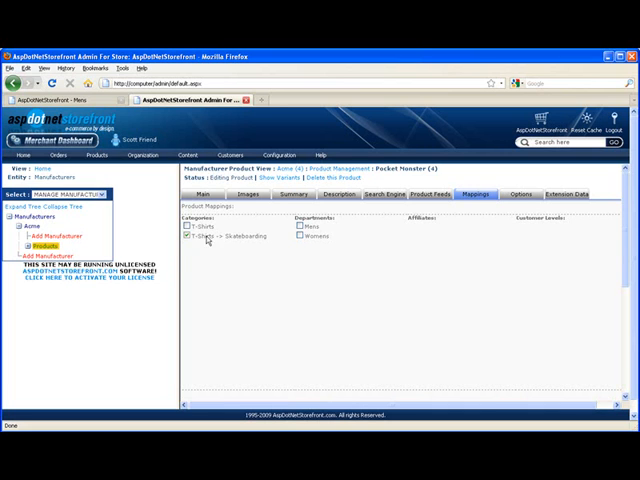
mouse_move(244, 243)
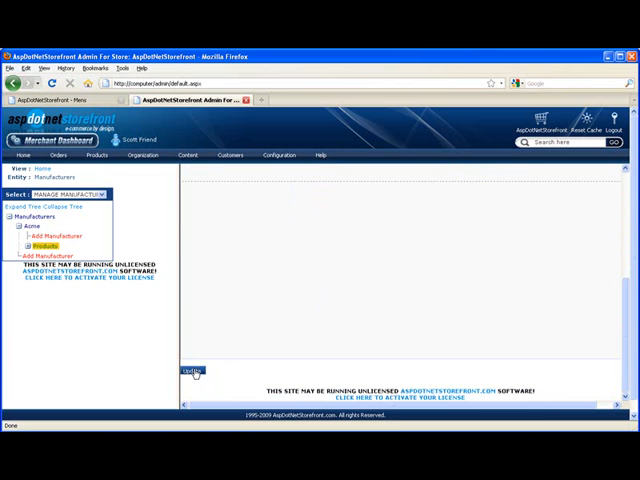
click(190, 372)
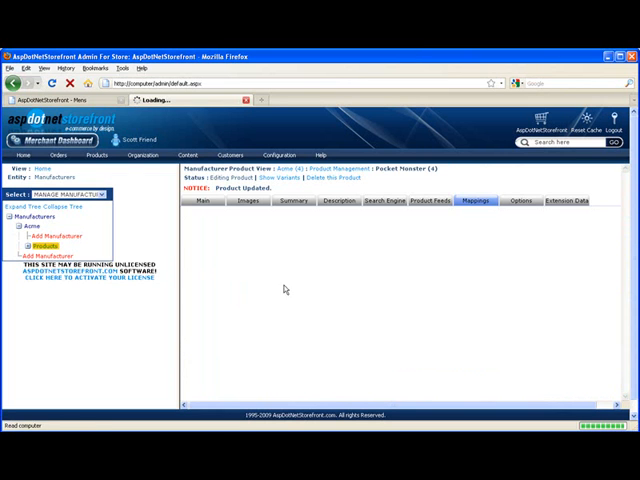
click(469, 201)
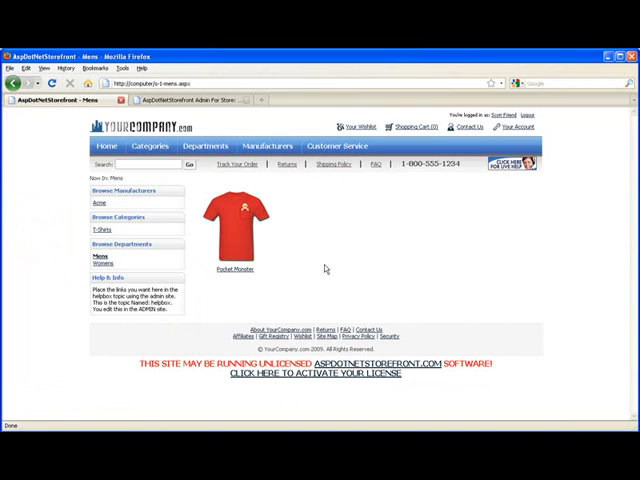
Browse the store's empty Womens department, then T-Shirts, into the Skateboarding subcategory.
click(103, 263)
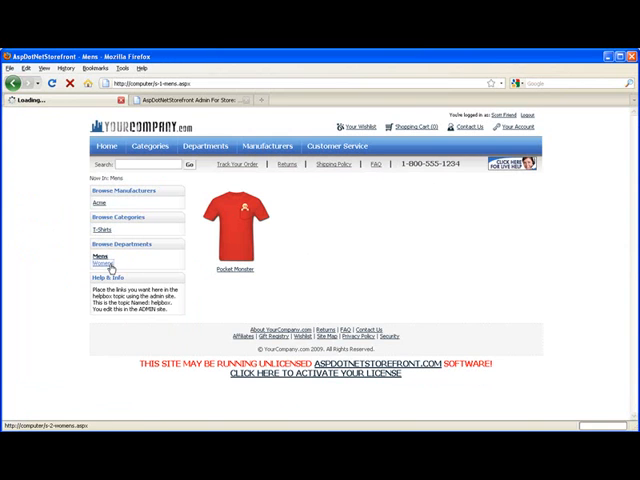
click(103, 264)
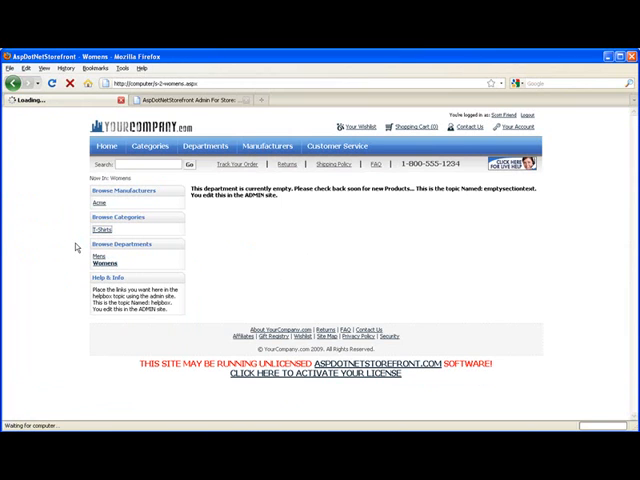
click(99, 228)
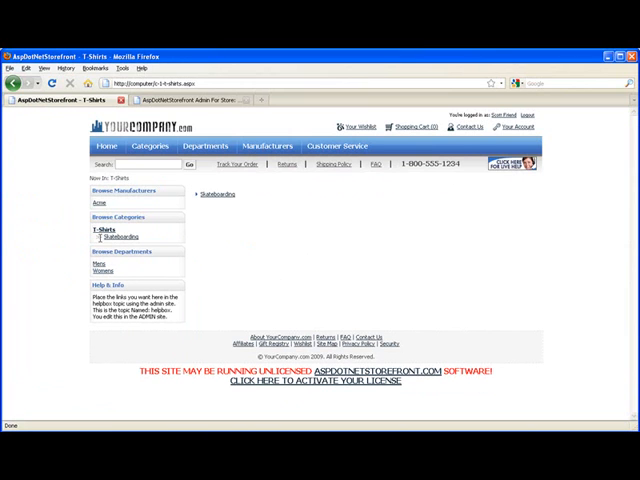
mouse_move(229, 227)
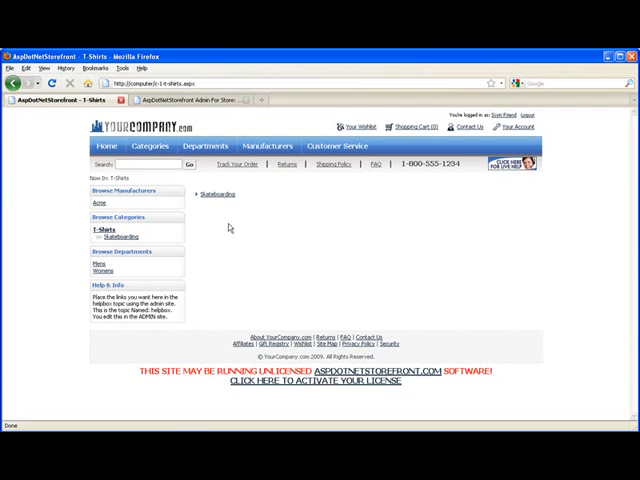
click(214, 193)
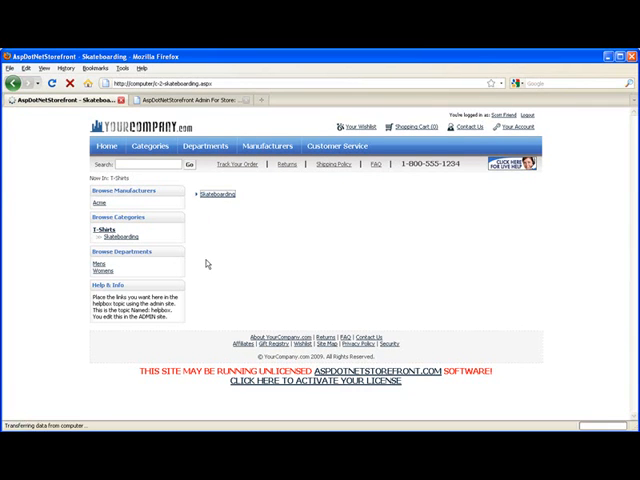